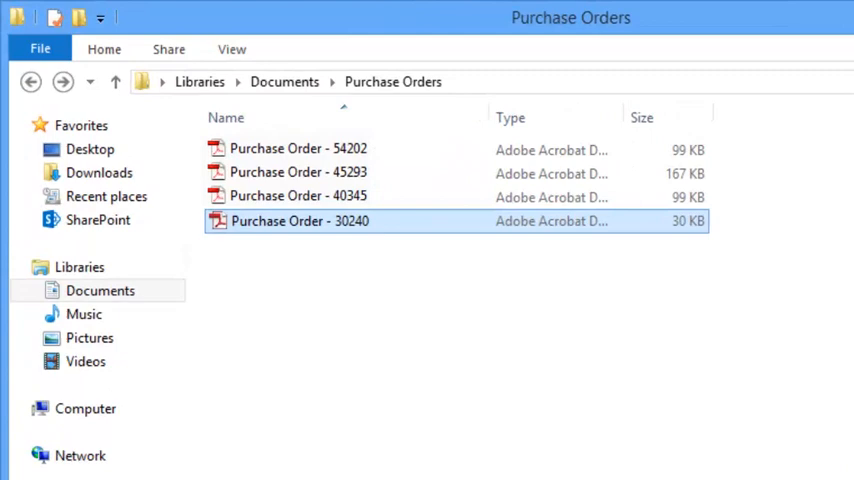
- Show the context menu of Purchase Order - 30240 in the Purchase Orders folder
right_click(300, 220)
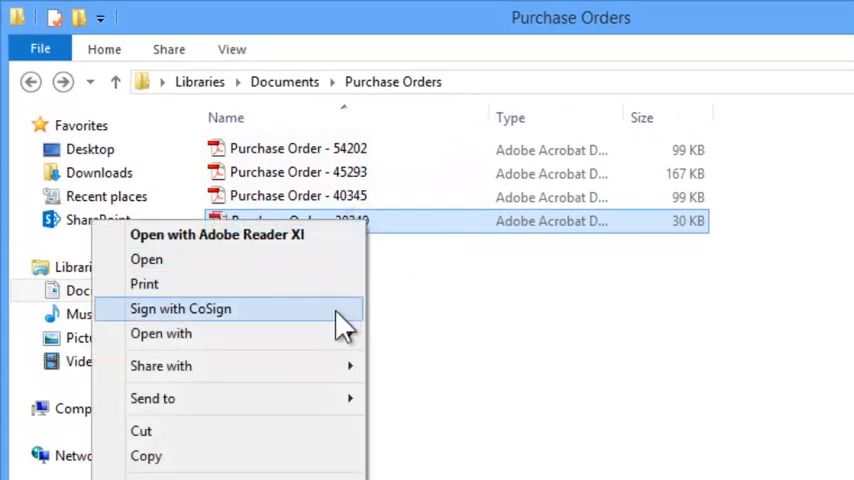
click(180, 308)
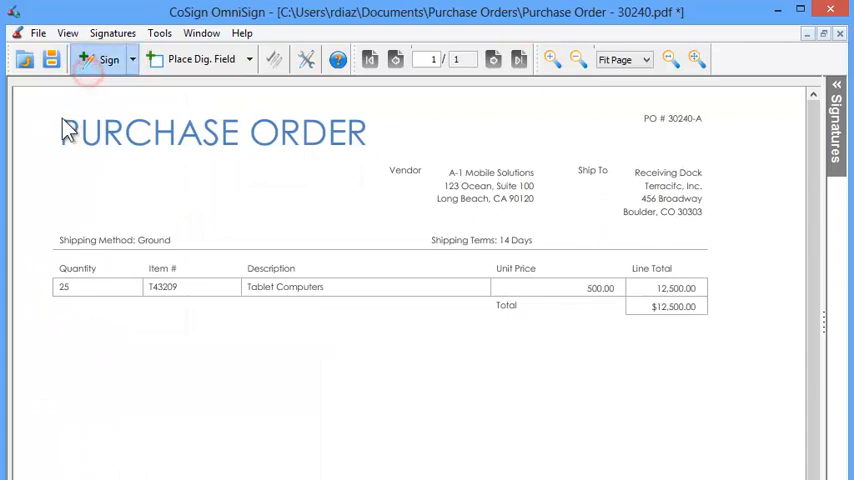
mouse_move(64, 316)
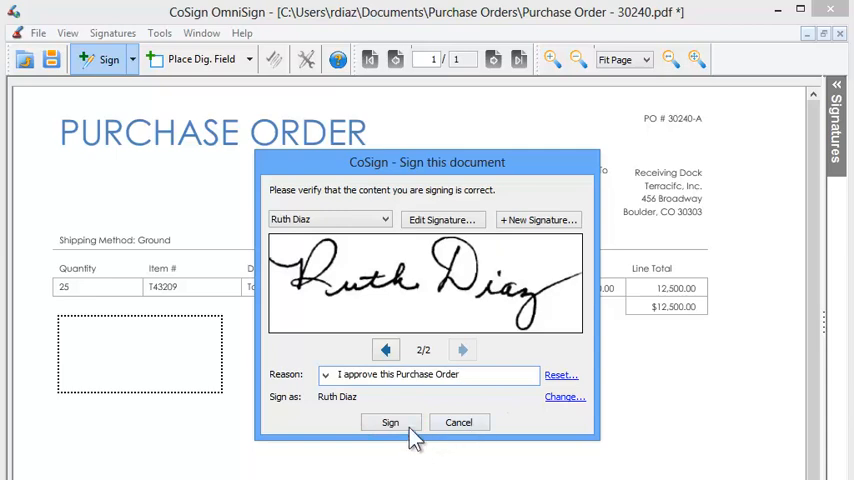
click(390, 420)
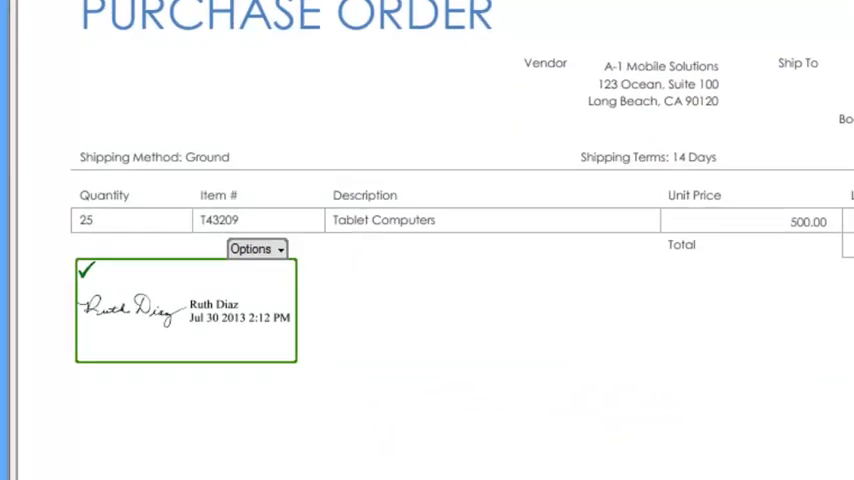
scroll(down, 3)
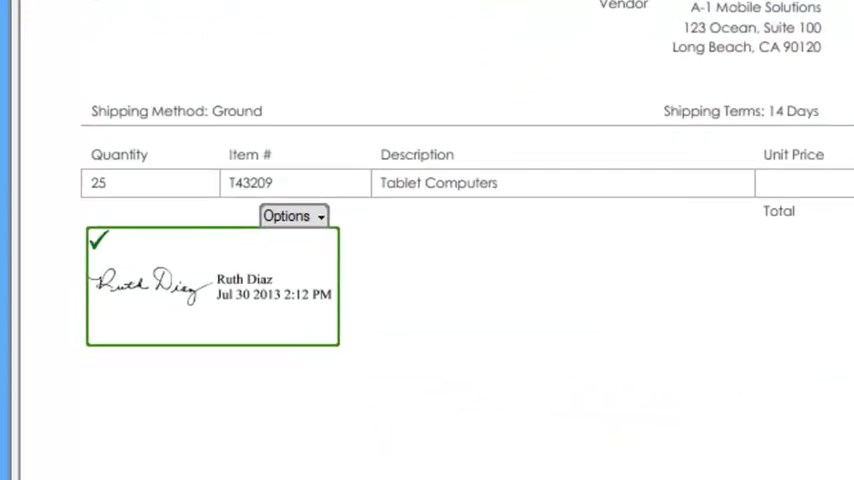
scroll(down, 3)
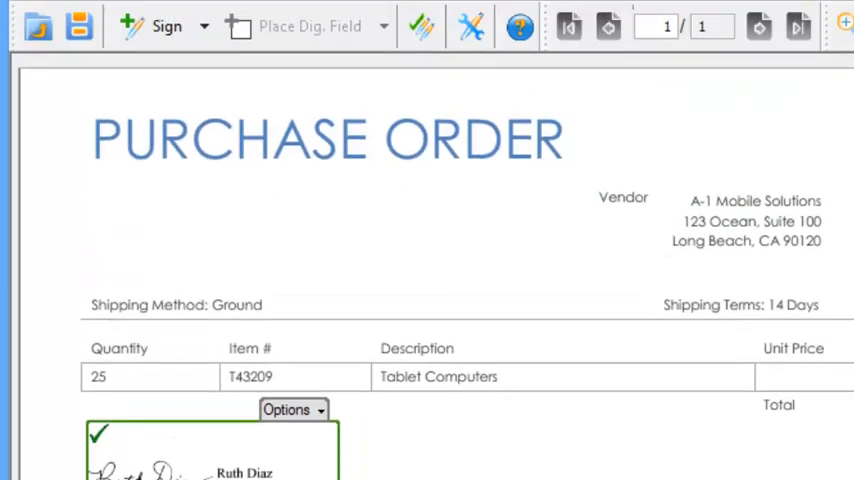
click(58, 52)
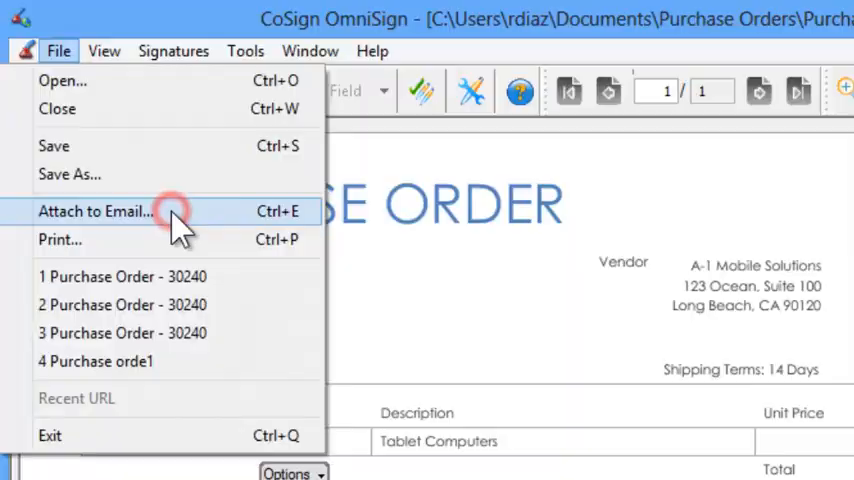
click(96, 212)
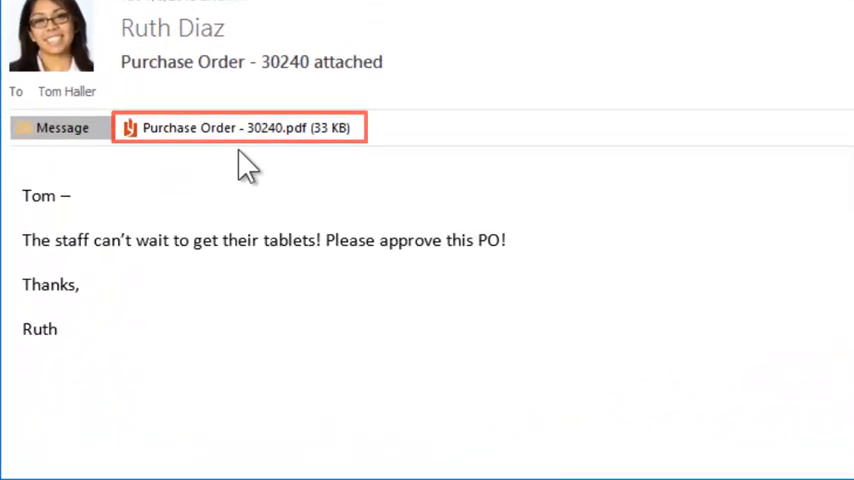
- Show the context menu of the attached Purchase Order - 30240.pdf in Outlook
click(240, 128)
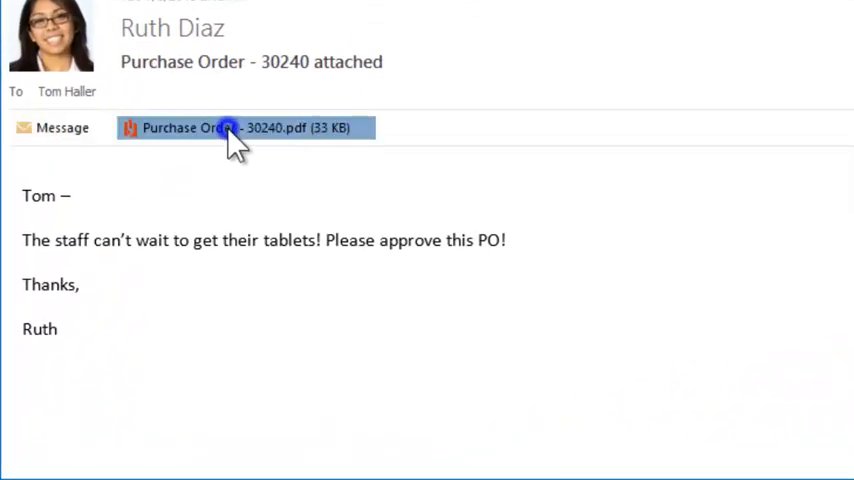
right_click(230, 128)
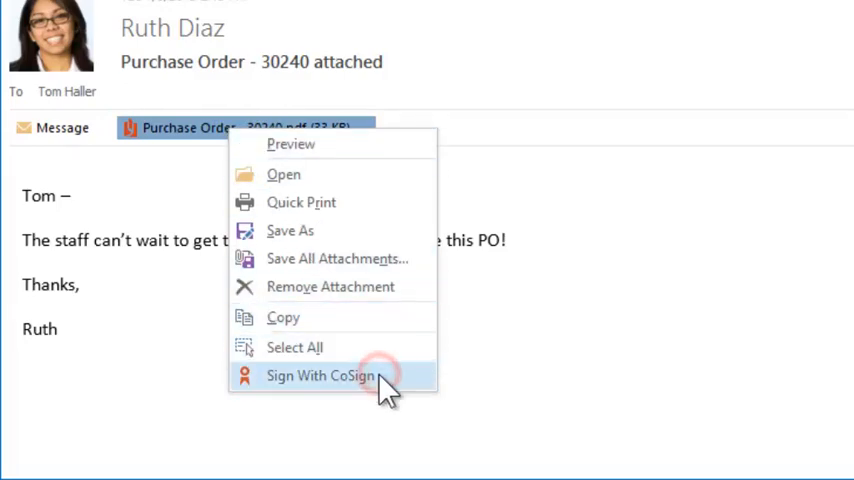
click(320, 376)
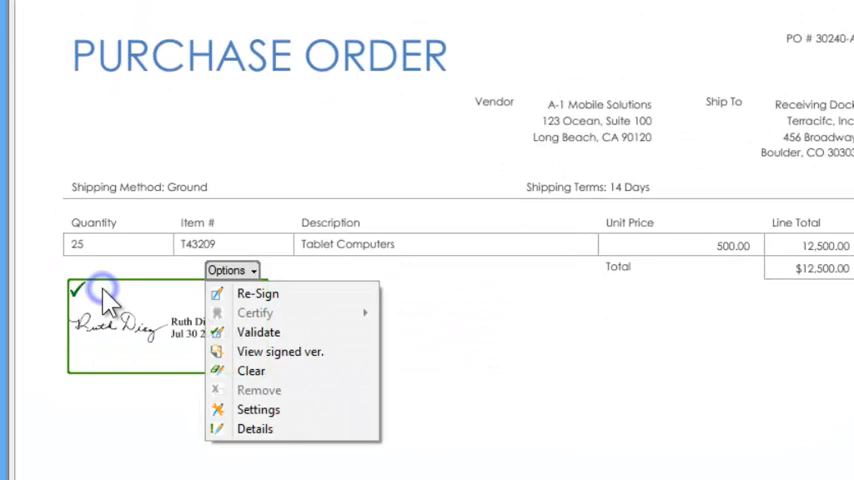
click(256, 428)
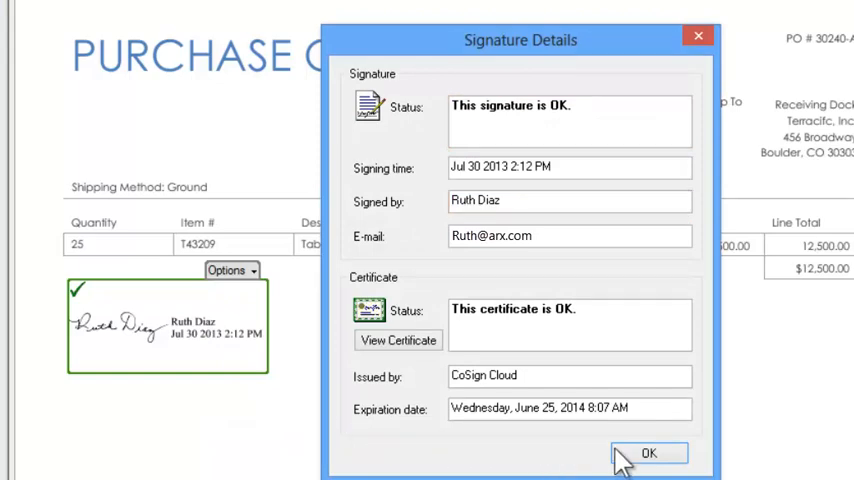
click(648, 452)
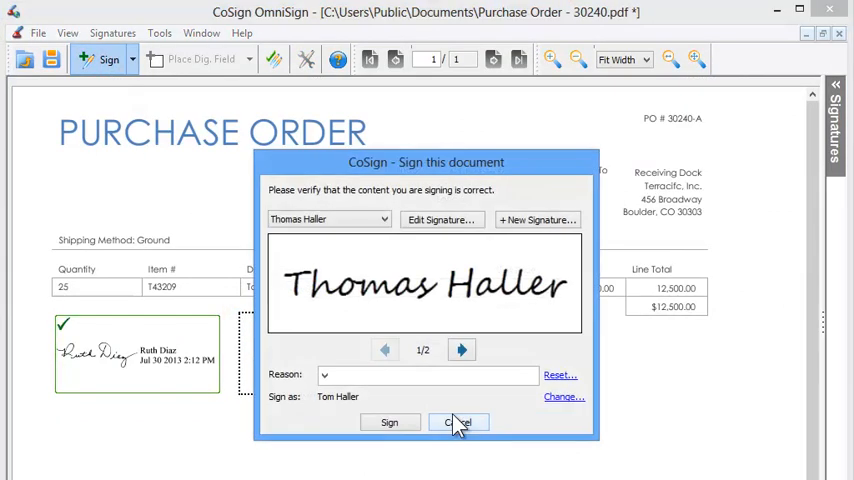
click(462, 348)
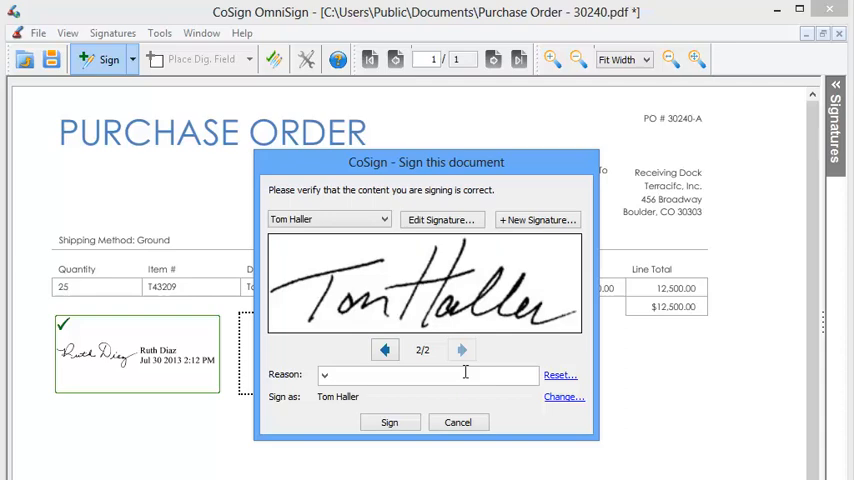
text(I approve the Purchase Order)
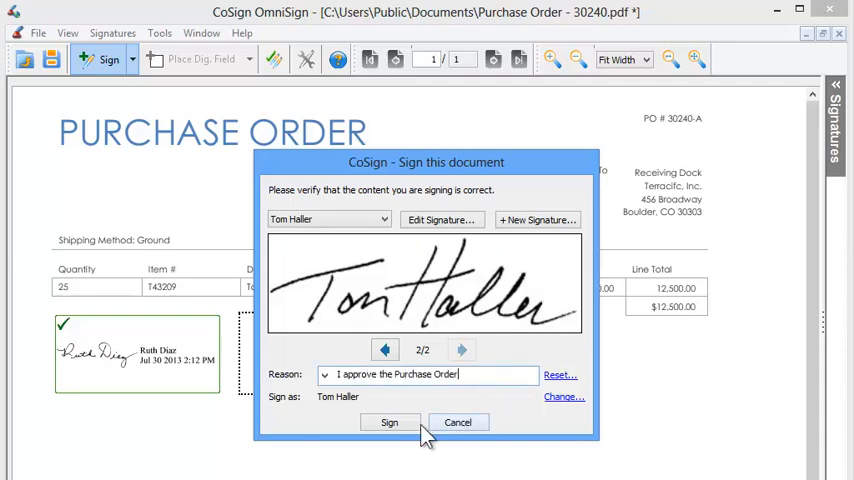
click(388, 422)
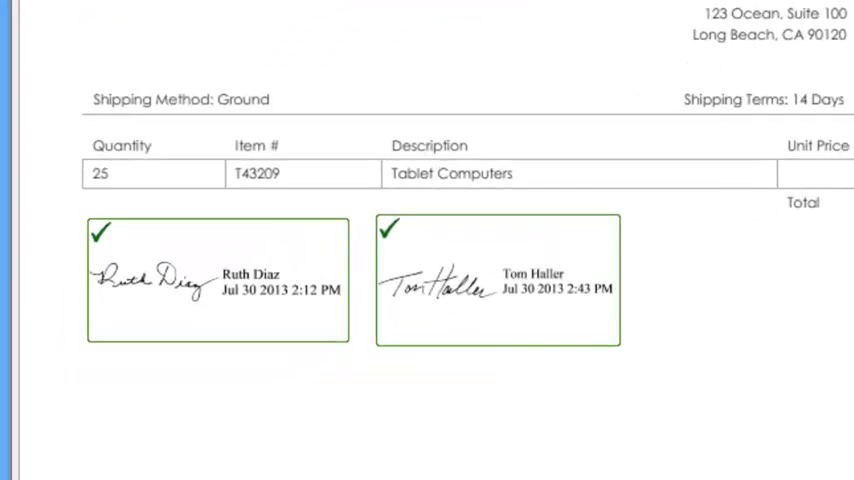